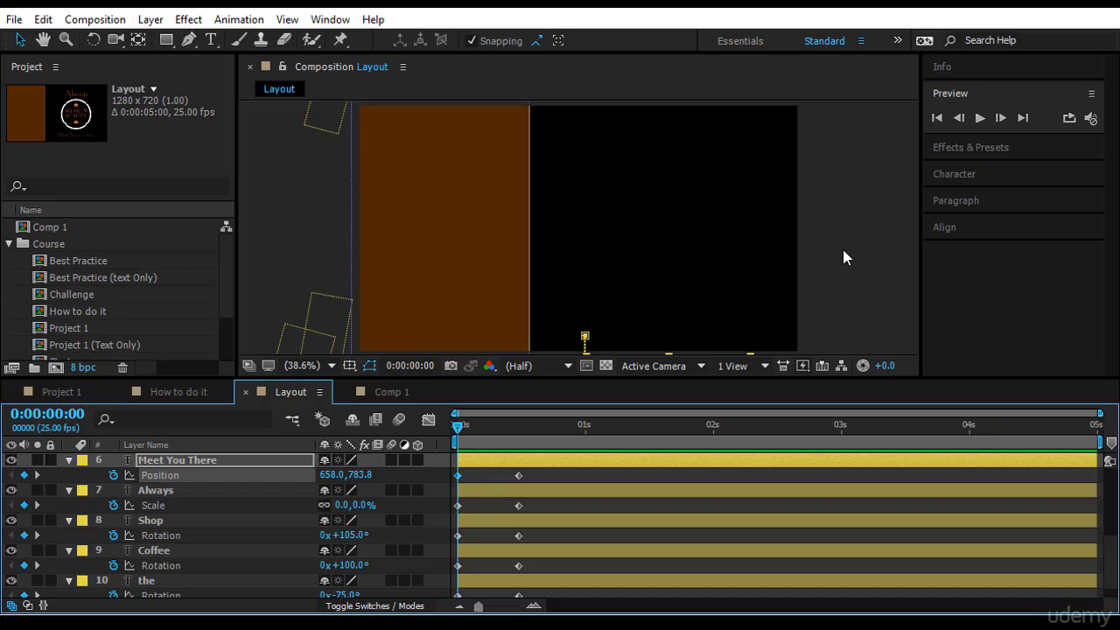
pyautogui.moveTo(427, 418)
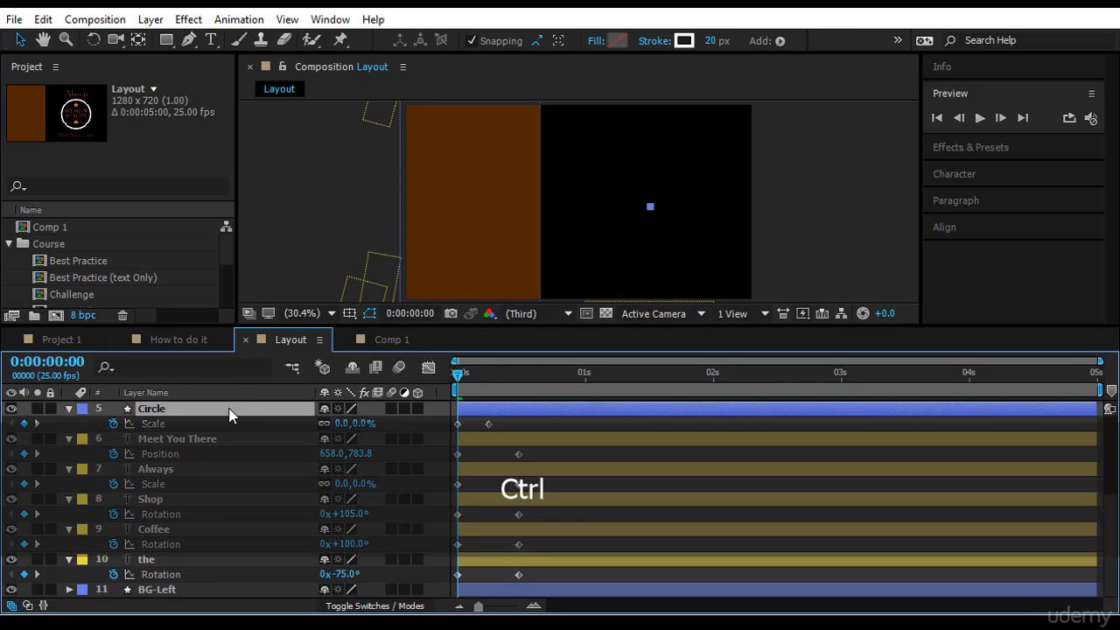
# Collapse every layer's open properties so the timeline shows the plain layer list
pyautogui.press('ctrl+a')
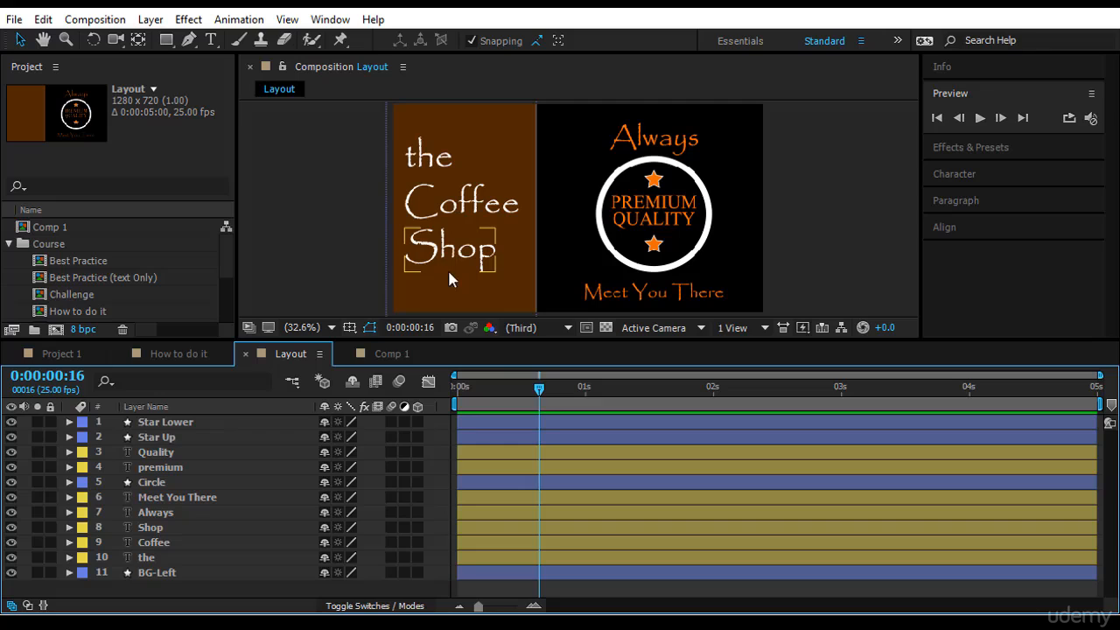
pyautogui.moveTo(184, 549)
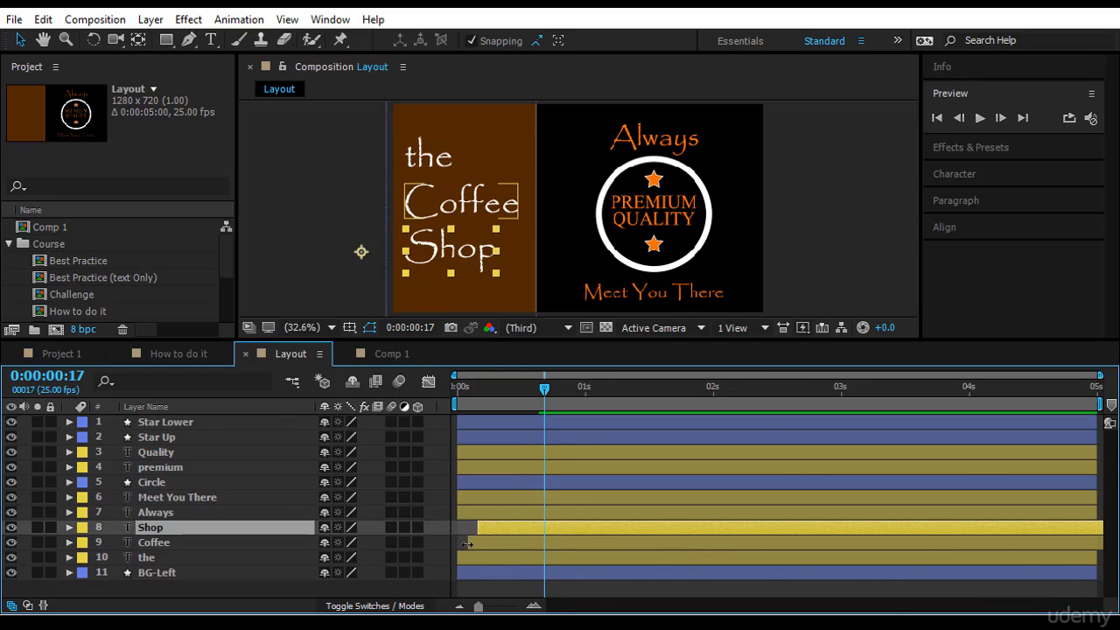
# Slide the Shop and Coffee layer bars later so the, Coffee and Shop swing in one after another, then preview
pyautogui.click(154, 543)
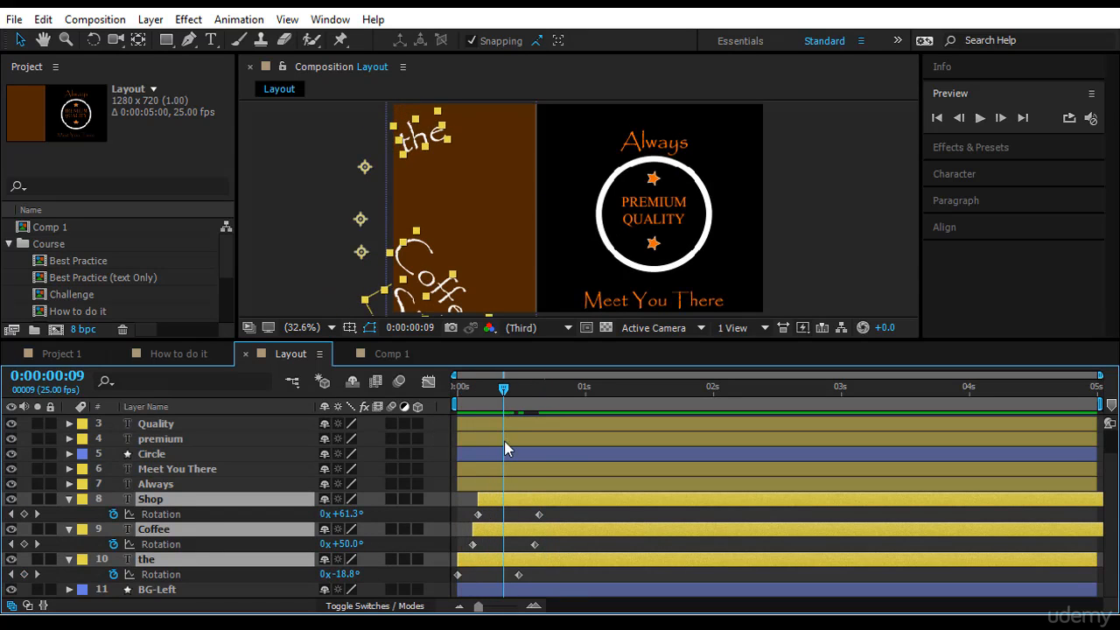
pyautogui.click(486, 500)
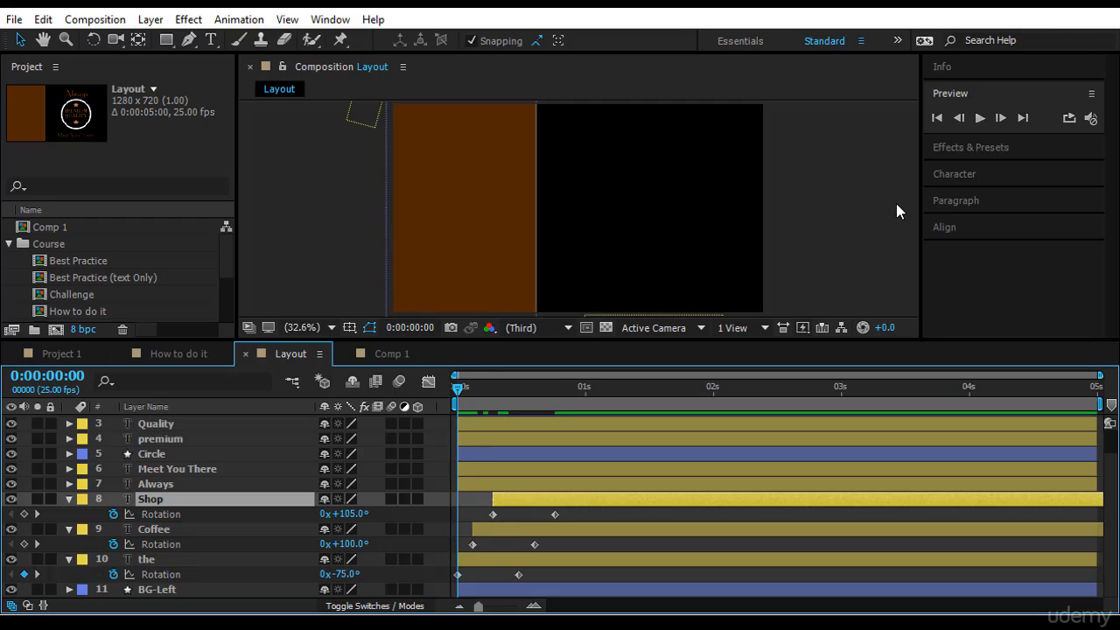
pyautogui.click(980, 117)
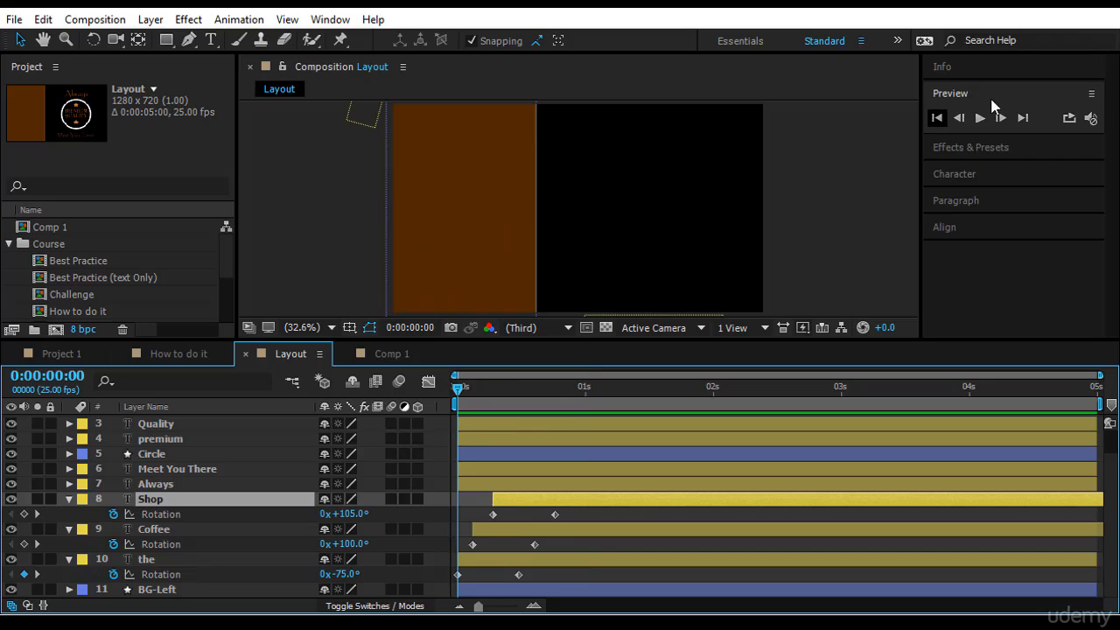
pyautogui.click(980, 117)
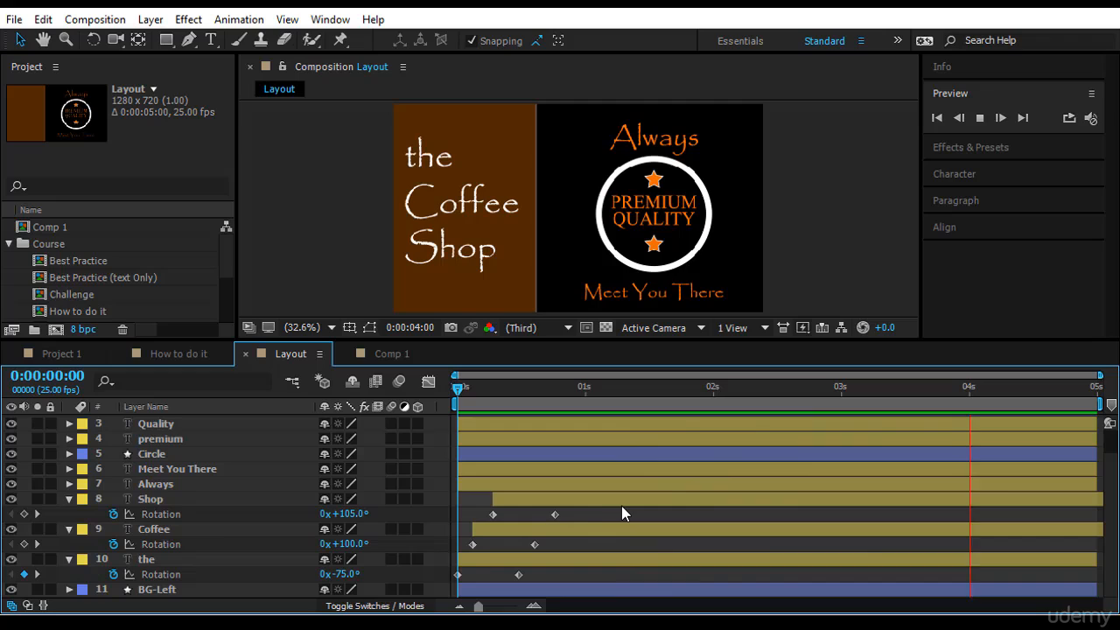
pyautogui.click(584, 387)
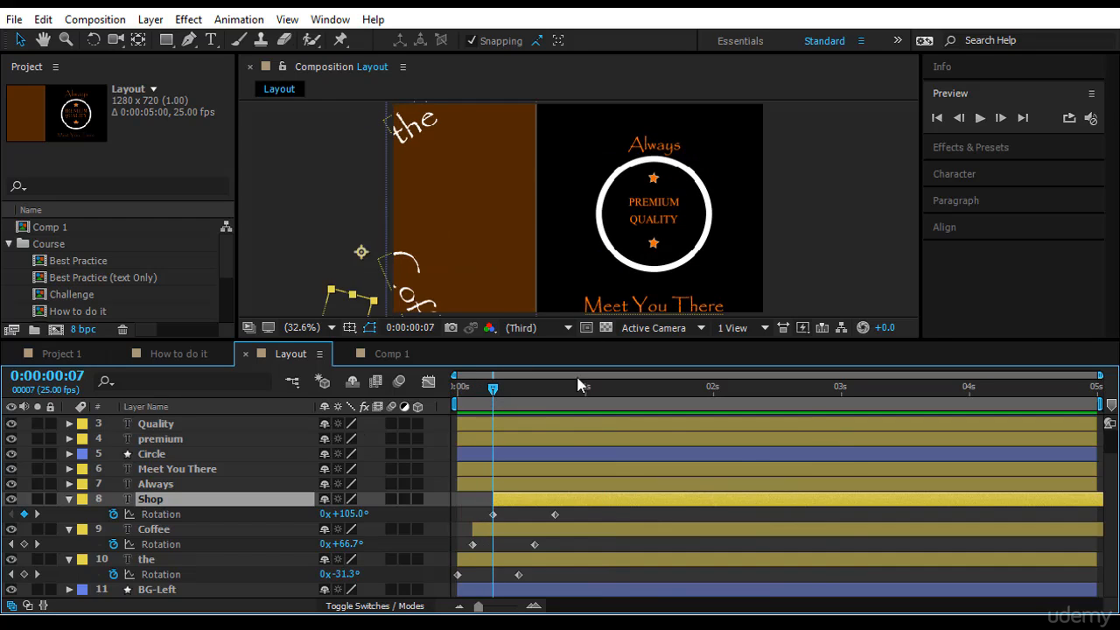
# Delay the Always layer and move its end Scale keyframe to 0:00:00:24 so it finishes growing at one second
pyautogui.click(654, 144)
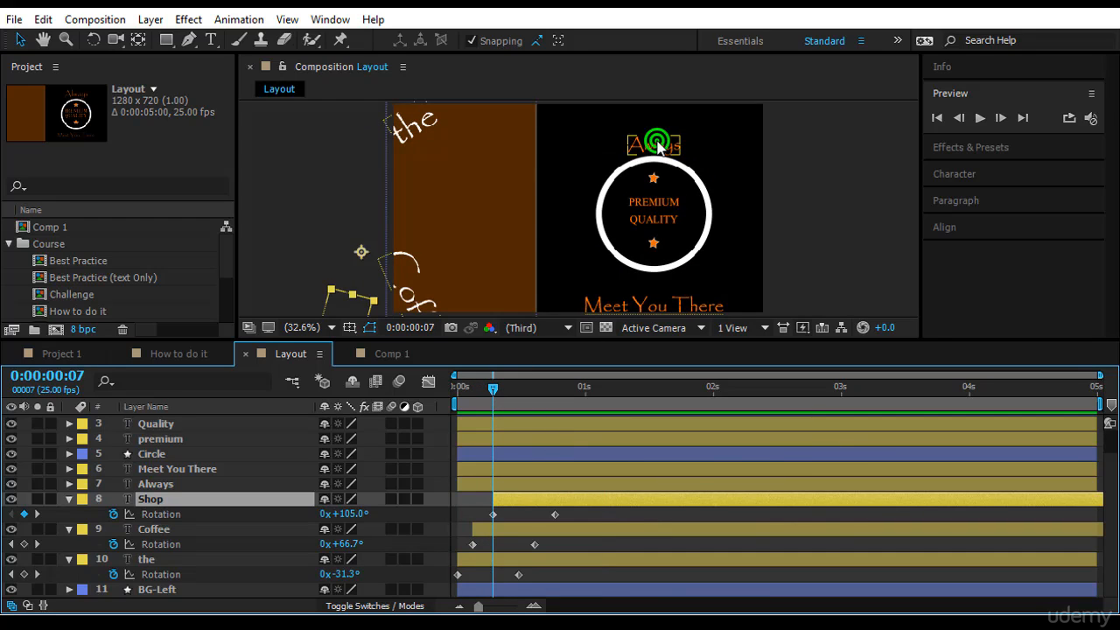
pyautogui.click(154, 483)
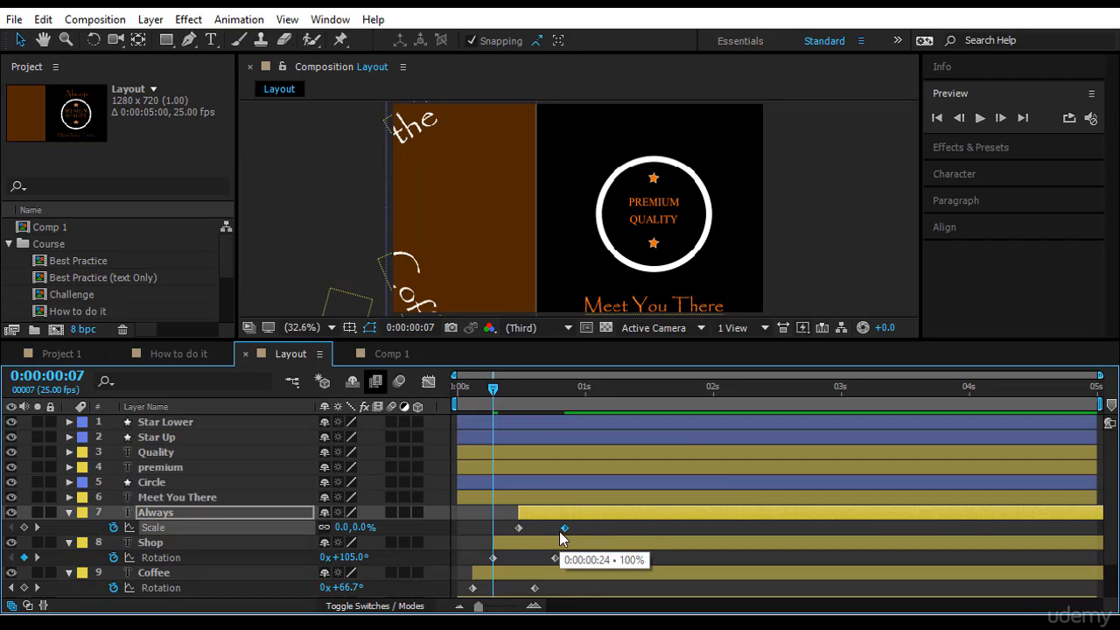
pyautogui.moveTo(494, 387); pyautogui.dragTo(518, 387)
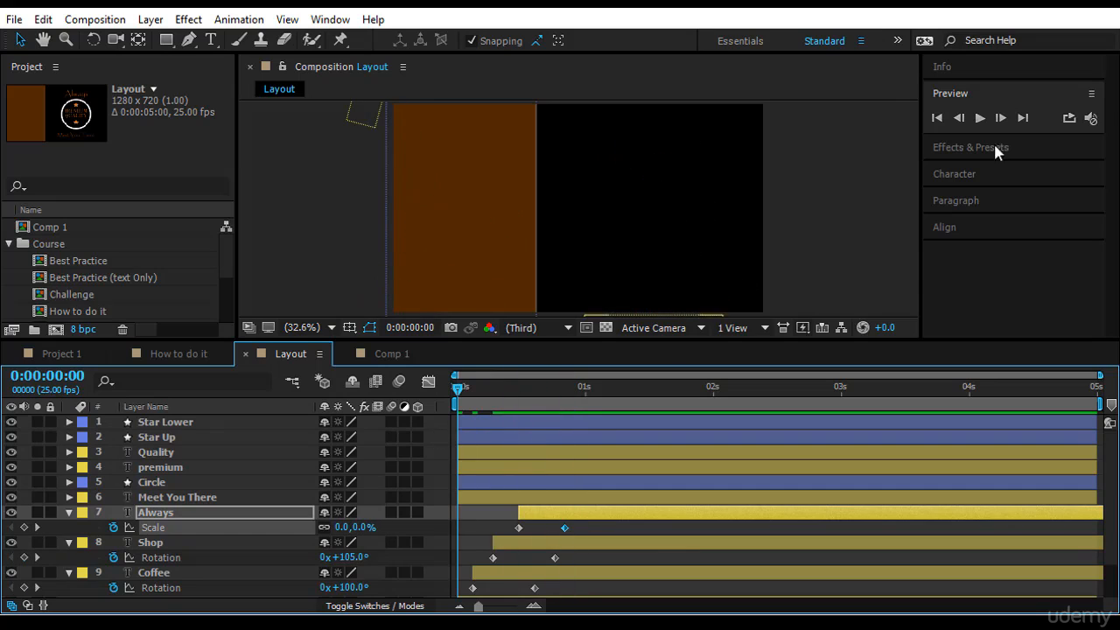
pyautogui.click(980, 118)
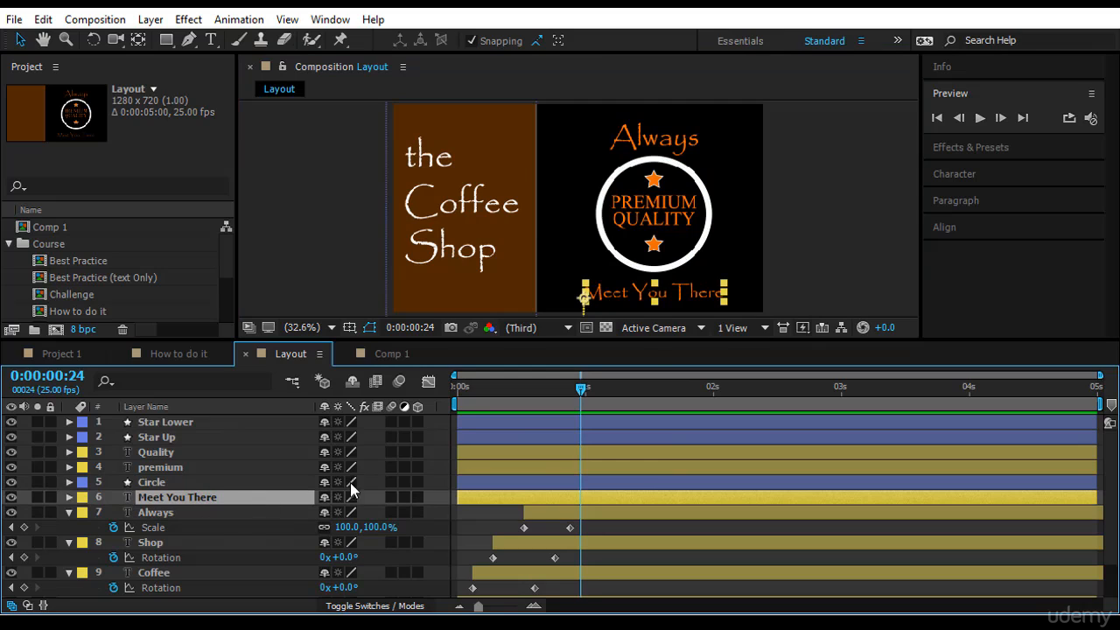
# Shift Circle, Star Up, Star Lower, Quality, premium and Meet You There later to appear after Always, previewing between changes
pyautogui.click(151, 483)
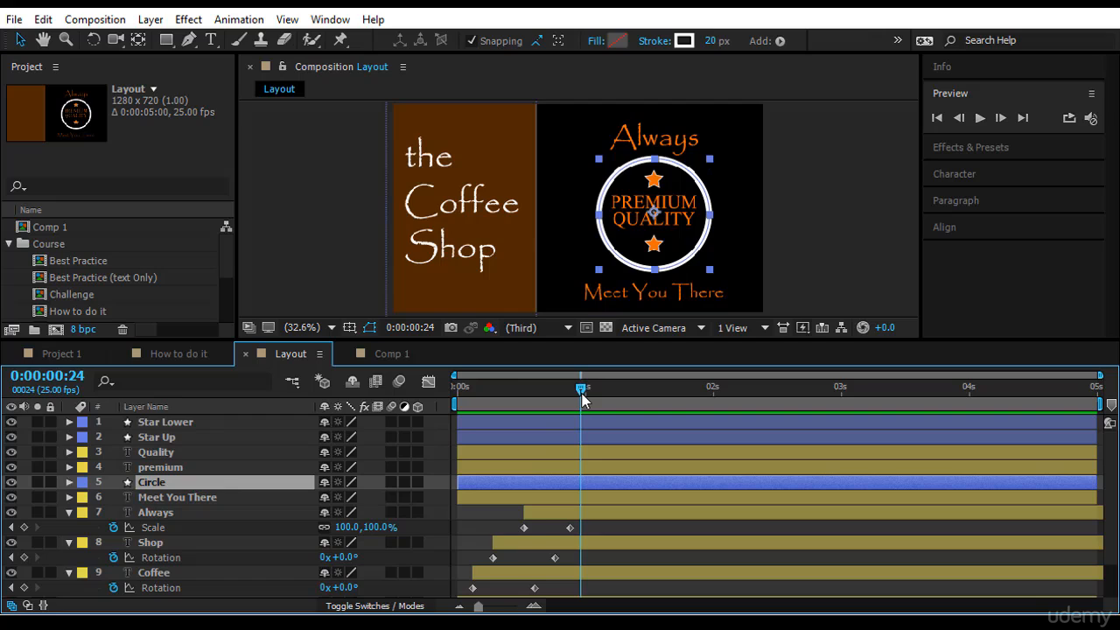
pyautogui.moveTo(581, 387); pyautogui.dragTo(549, 387)
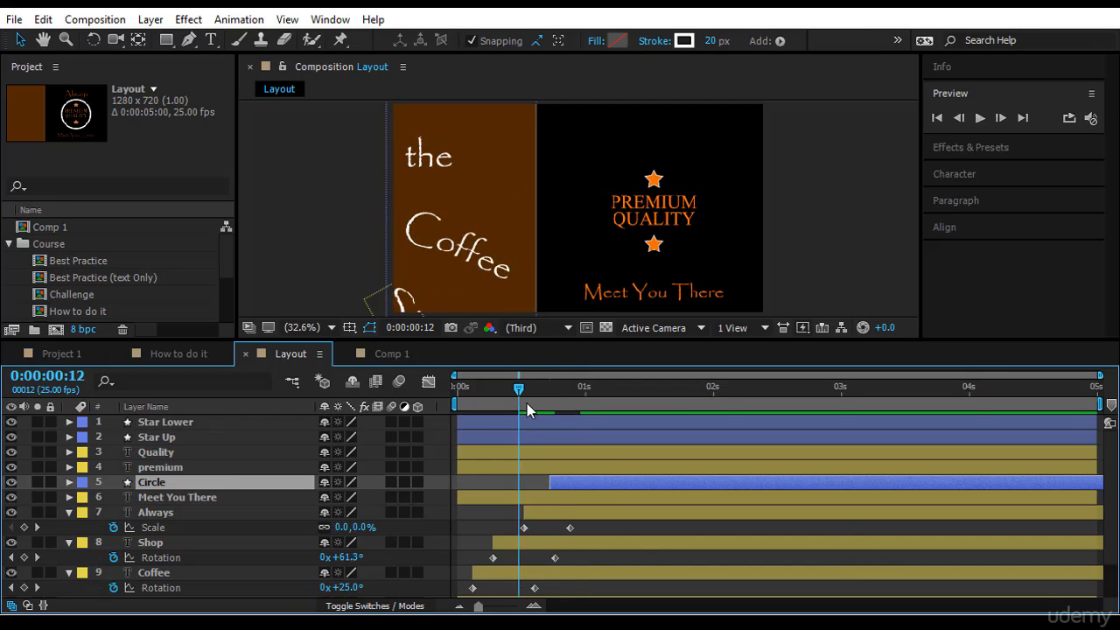
pyautogui.moveTo(518, 387); pyautogui.dragTo(592, 387)
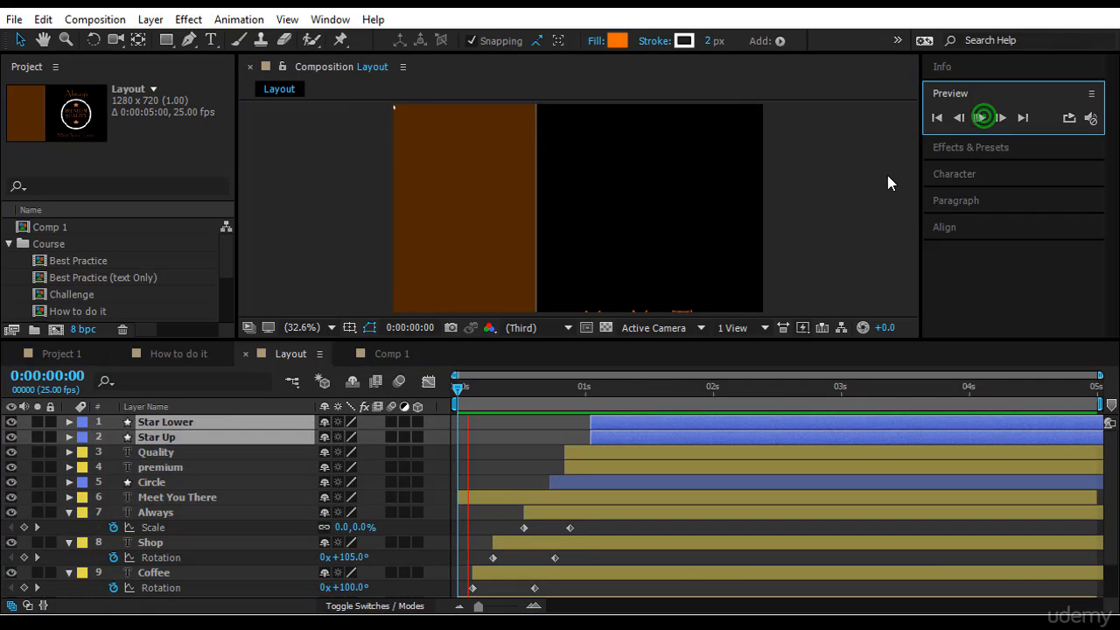
pyautogui.click(983, 115)
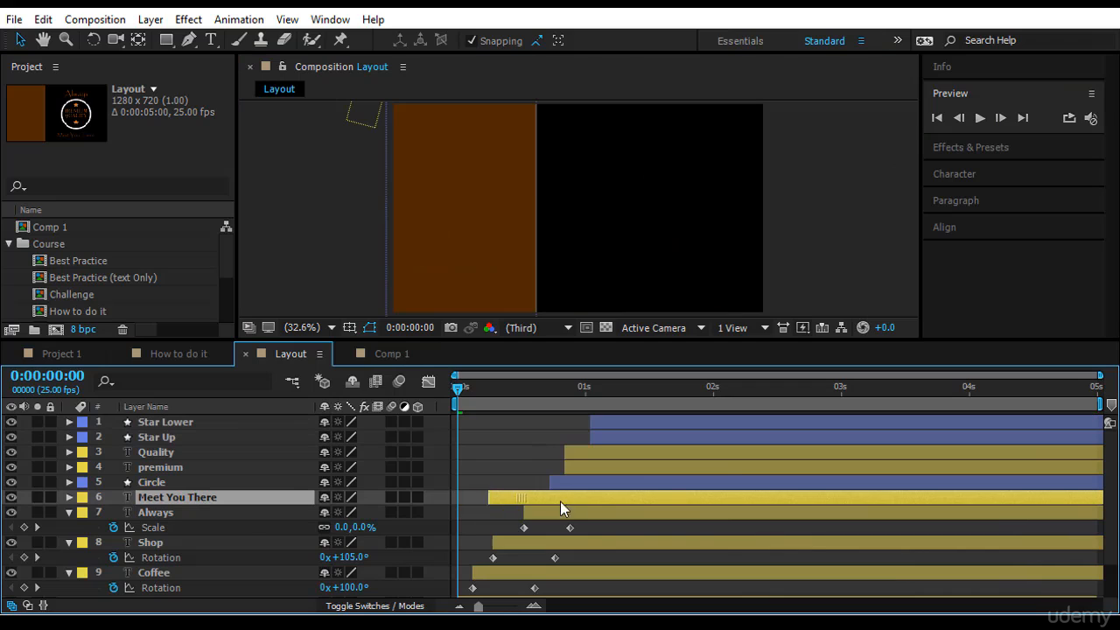
pyautogui.click(980, 118)
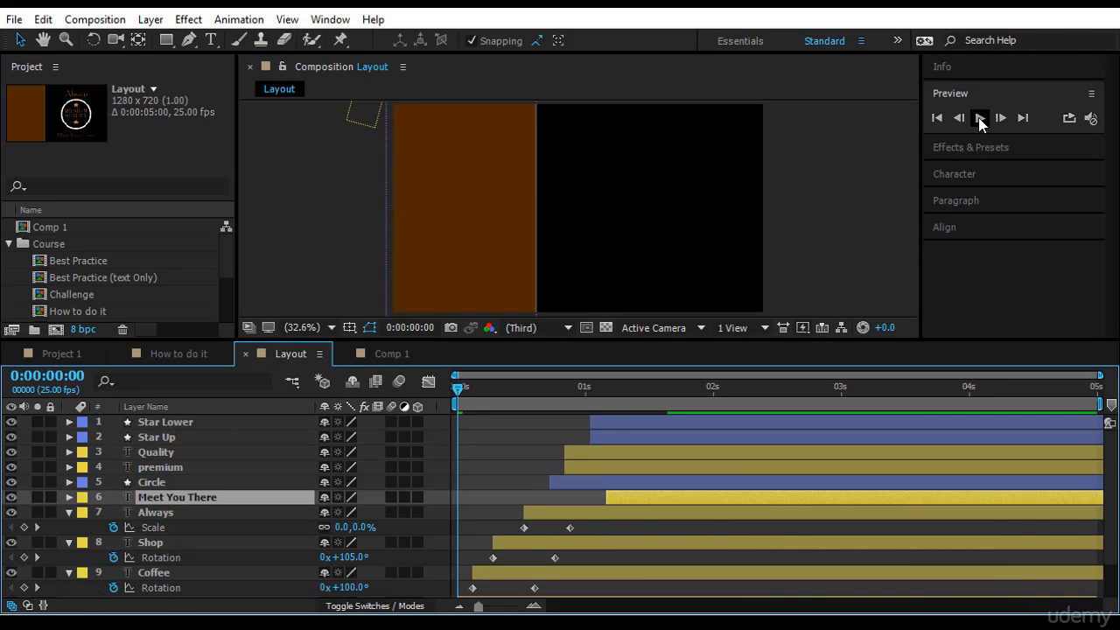
pyautogui.click(980, 118)
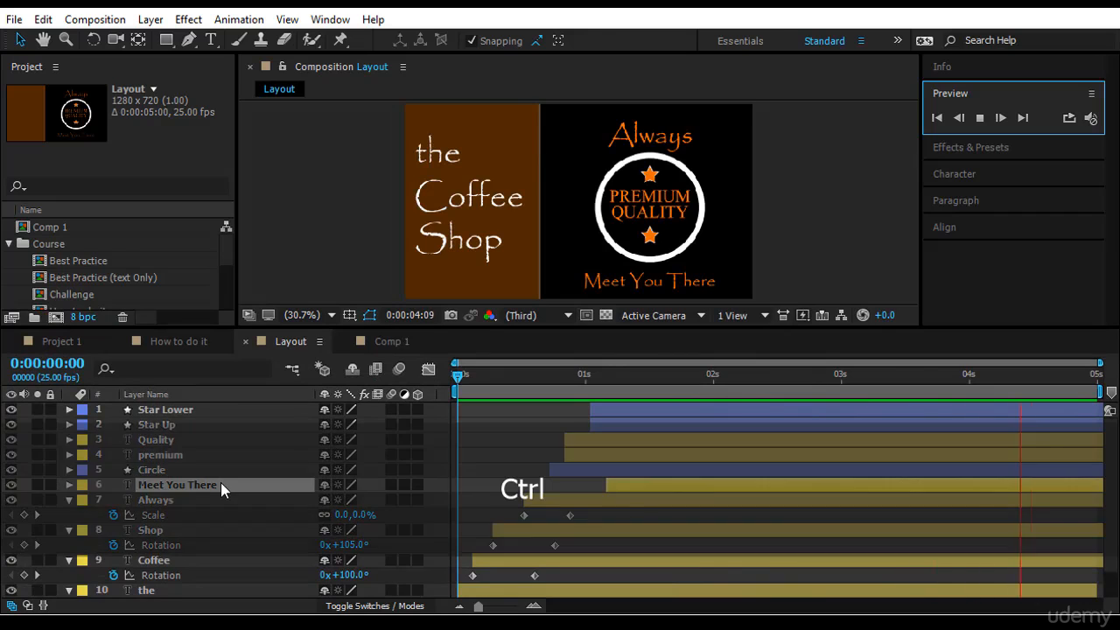
# Move Meet You There to the top and scale BG-Left from 0% to 100% at the start, shifting other layers later
pyautogui.press('ctrl+a')
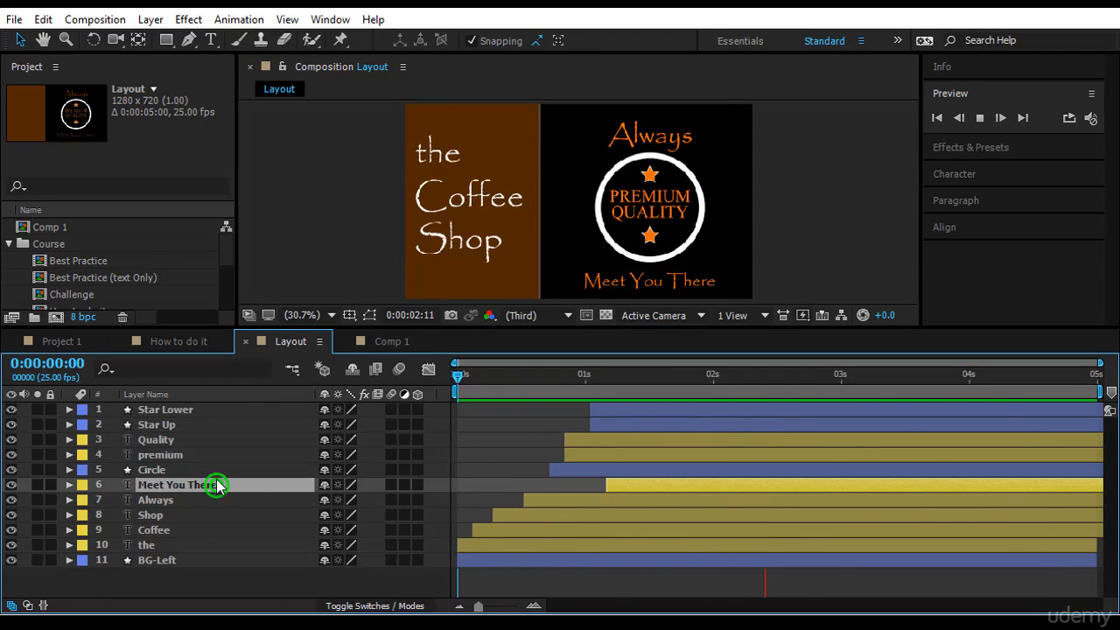
pyautogui.moveTo(166, 484); pyautogui.dragTo(175, 409)
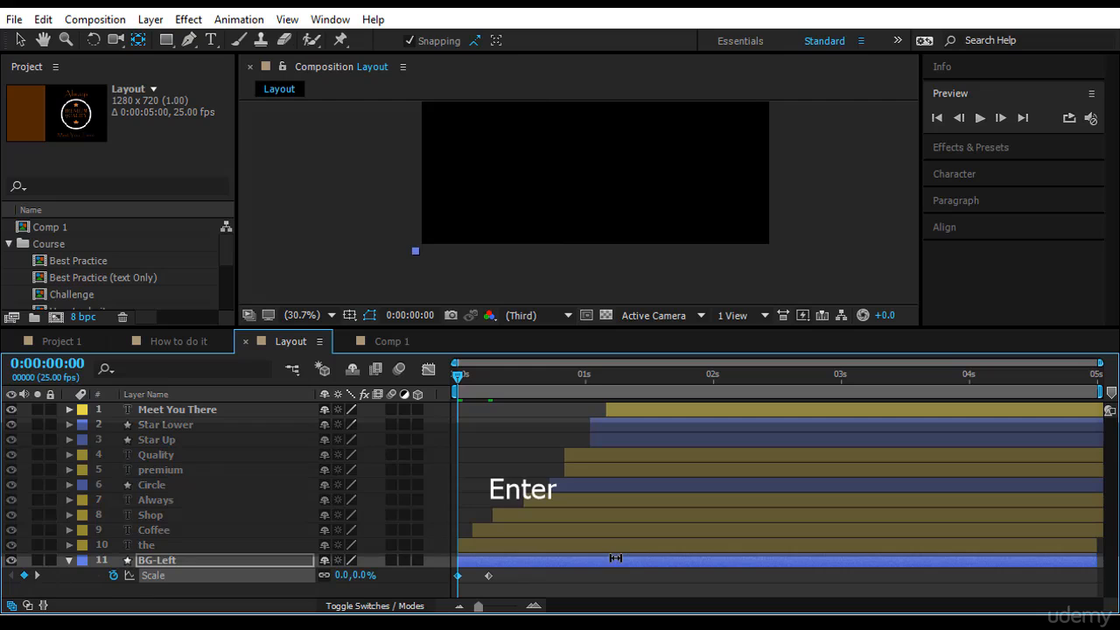
pyautogui.click(455, 375)
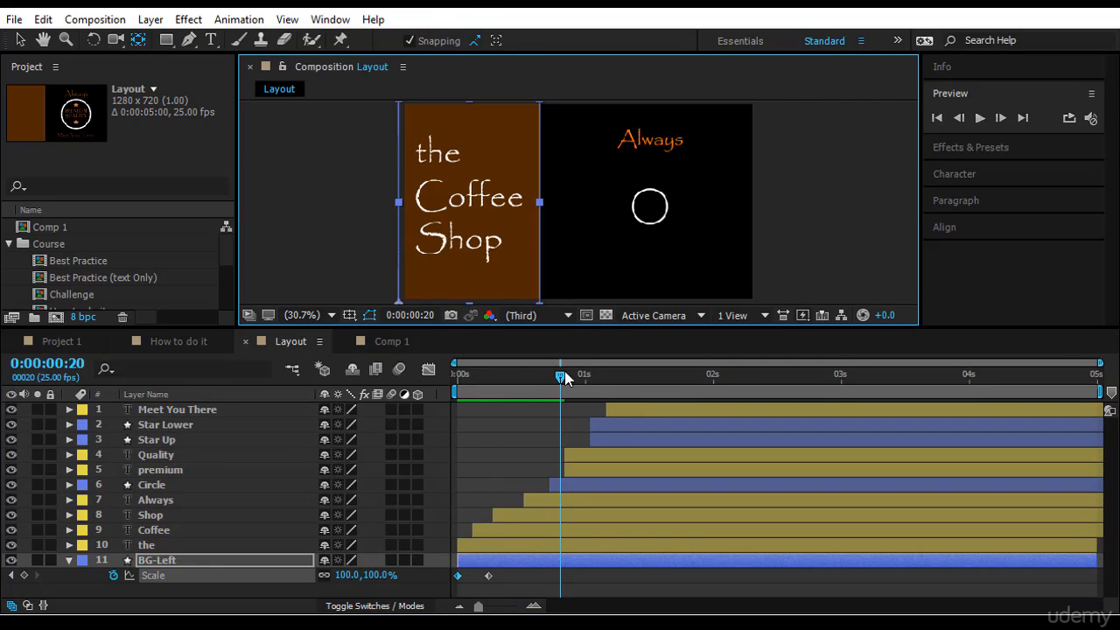
pyautogui.moveTo(562, 376); pyautogui.dragTo(524, 377)
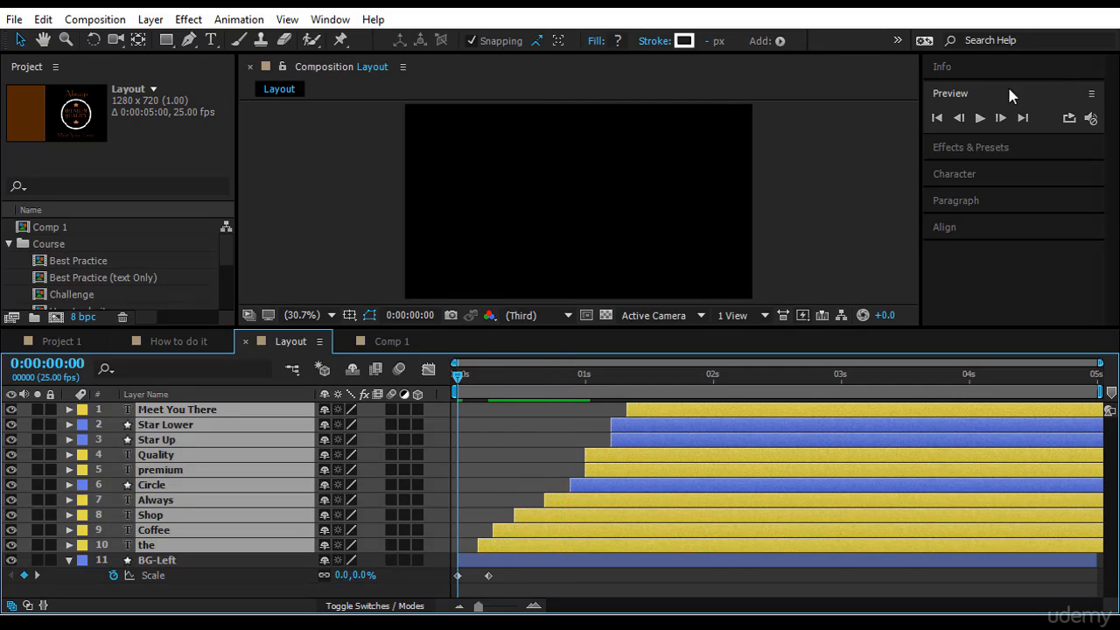
# Preview the full animation, then enable the Motion Blur switch on every logo layer
pyautogui.click(980, 117)
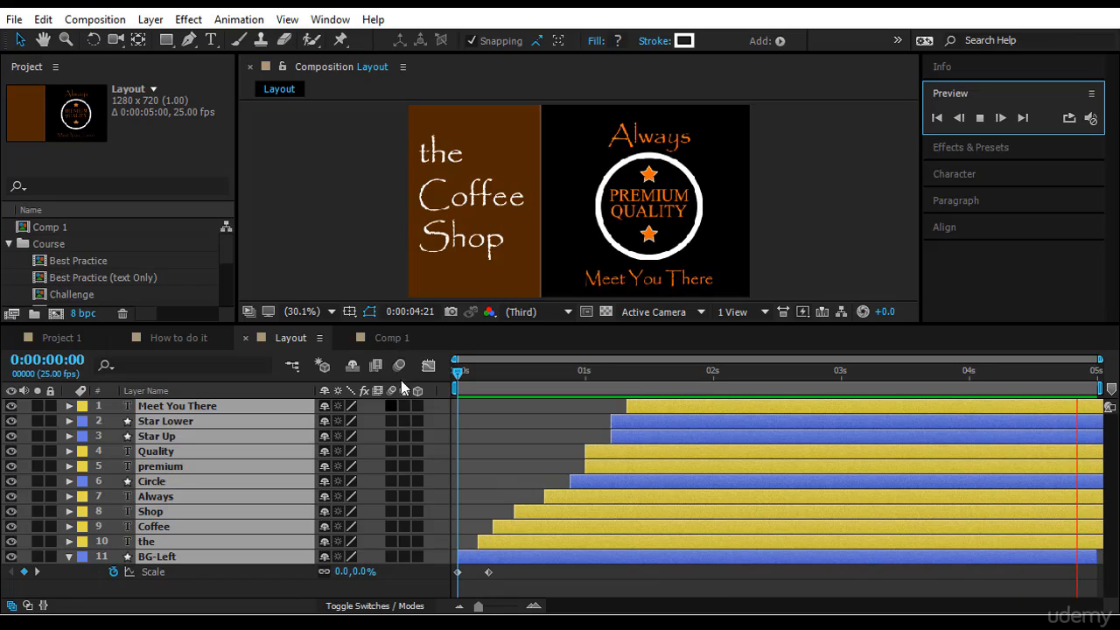
pyautogui.moveTo(399, 366)
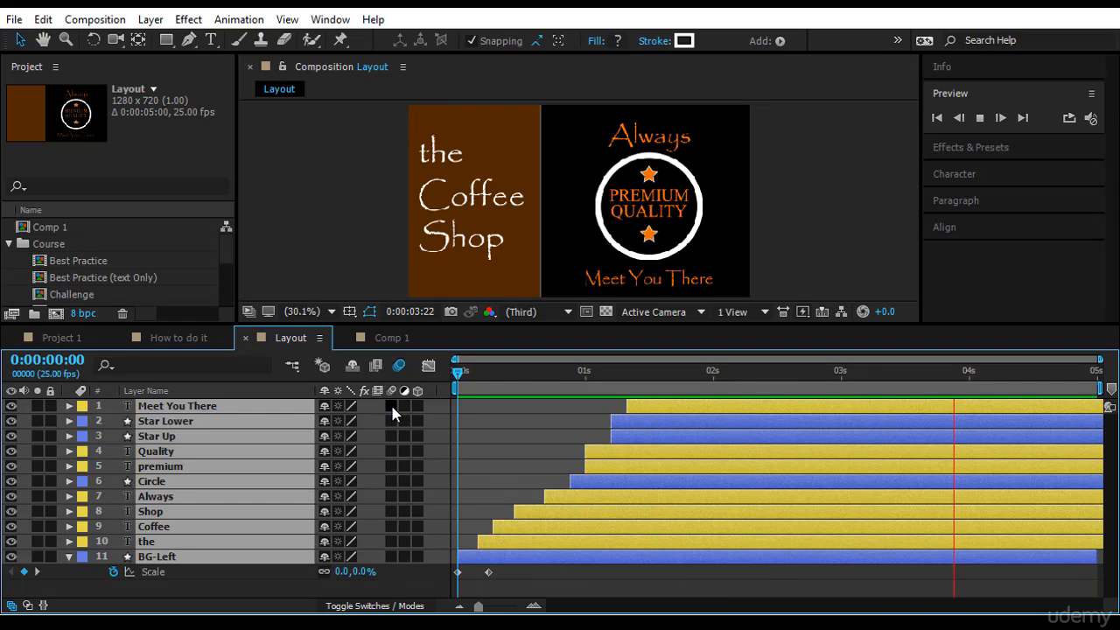
pyautogui.click(399, 366)
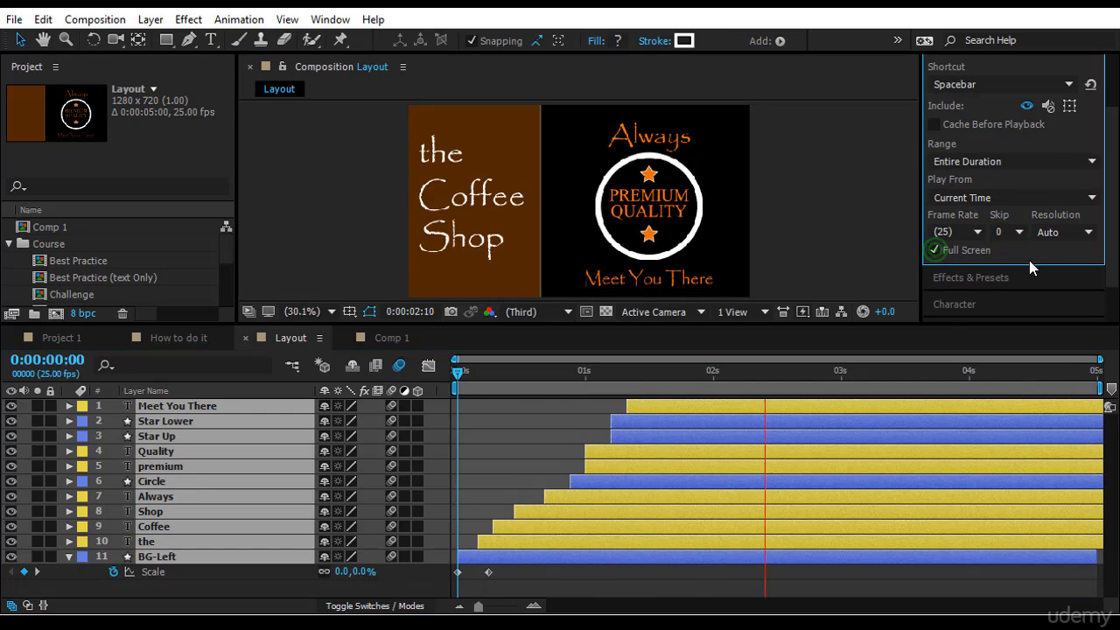
# Toggle Full Screen preview in the Preview panel and play back the motion-blurred animation
pyautogui.click(301, 311)
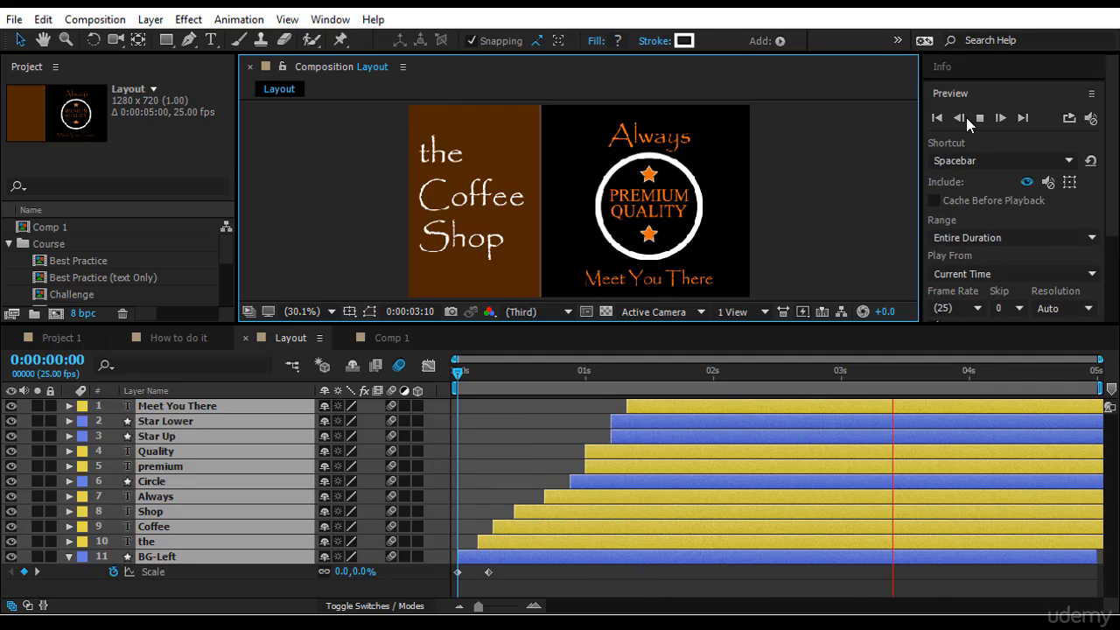
pyautogui.click(937, 119)
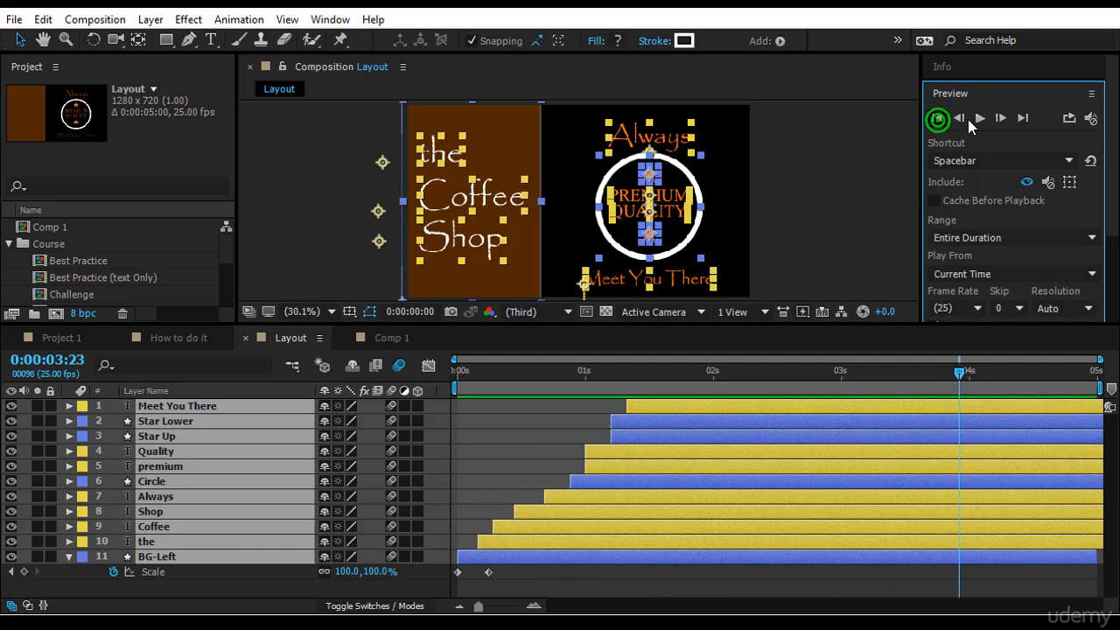
pyautogui.click(980, 119)
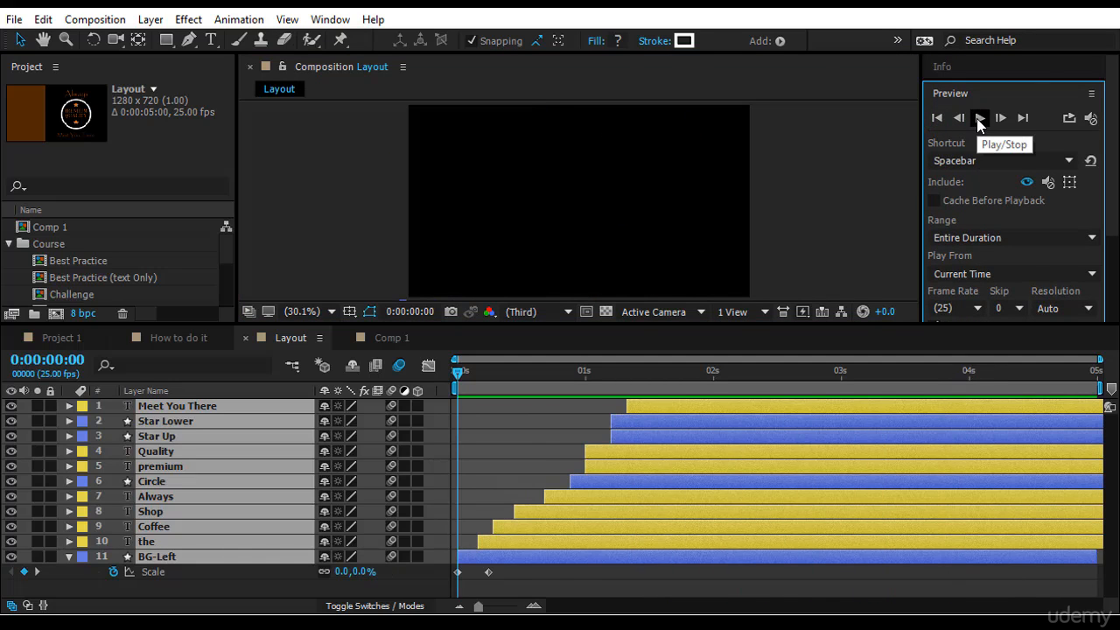